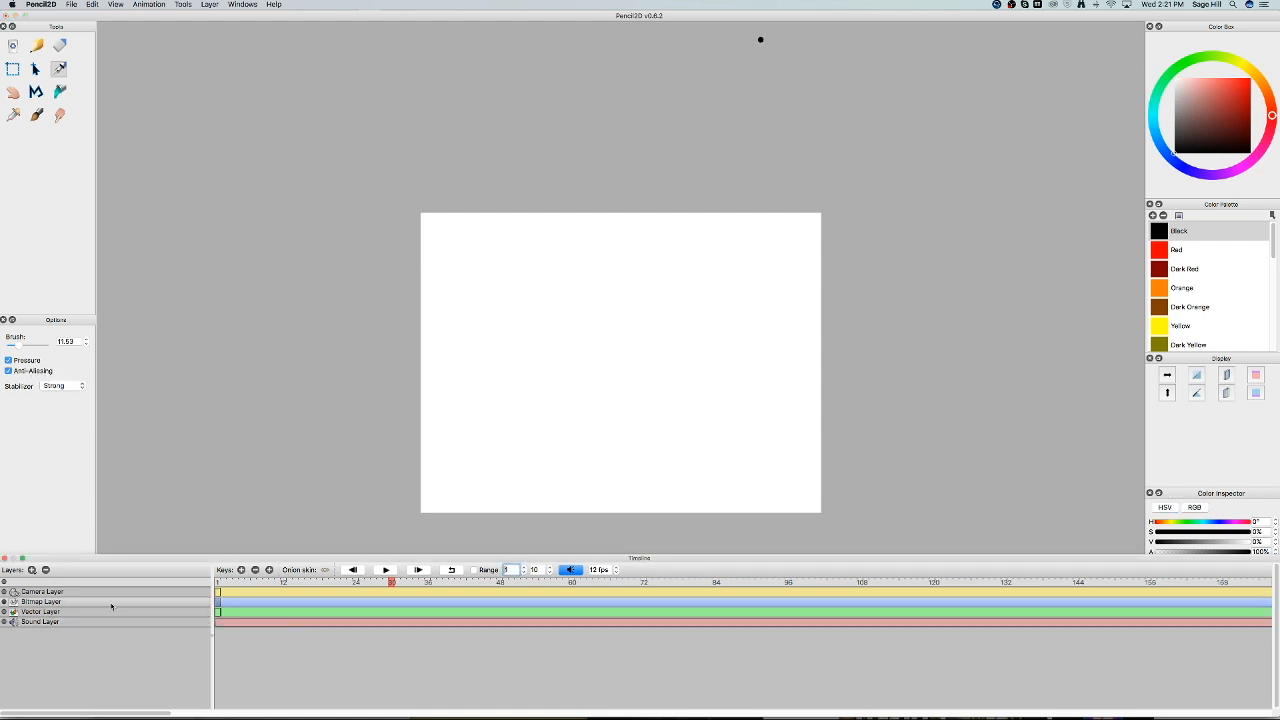
Dismiss the unsaved-animation prompt and hand-letter 'Sunset Lover' on the top line of frame 1.
{"action": "left_click_drag", "start_coordinate": [576, 284], "coordinate": [630, 344]}
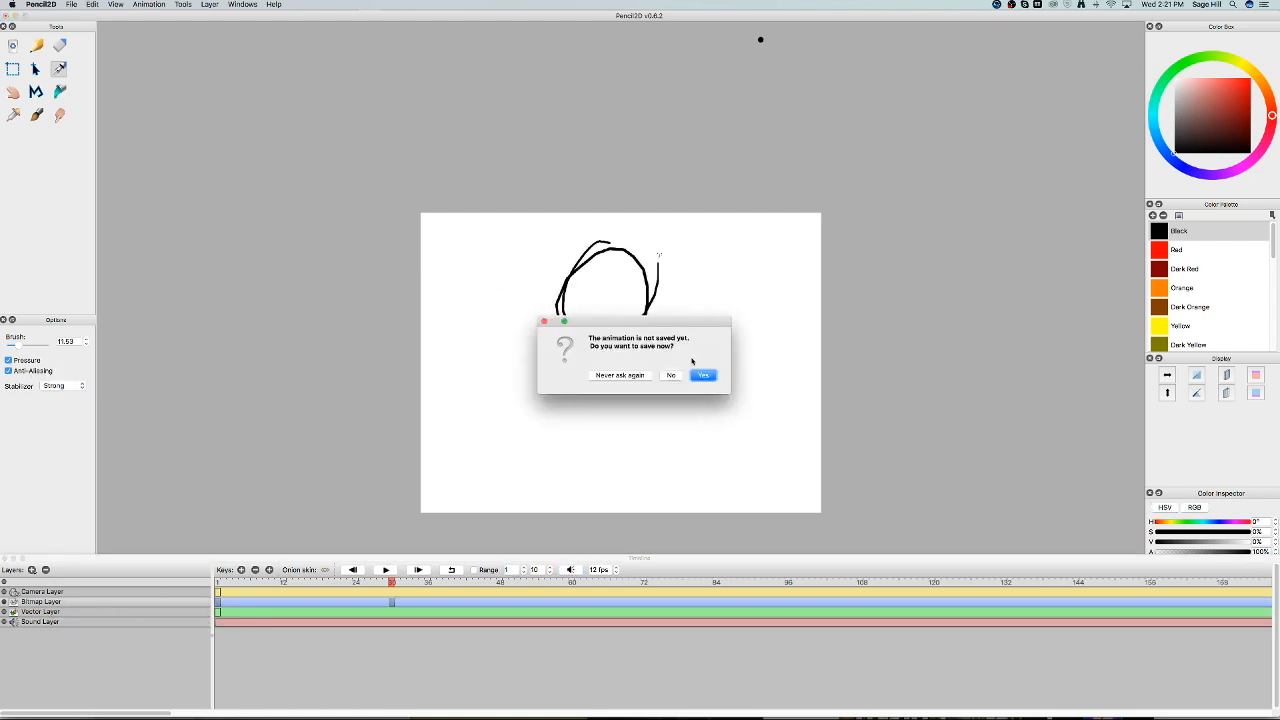
{"action": "left_click", "coordinate": [670, 376]}
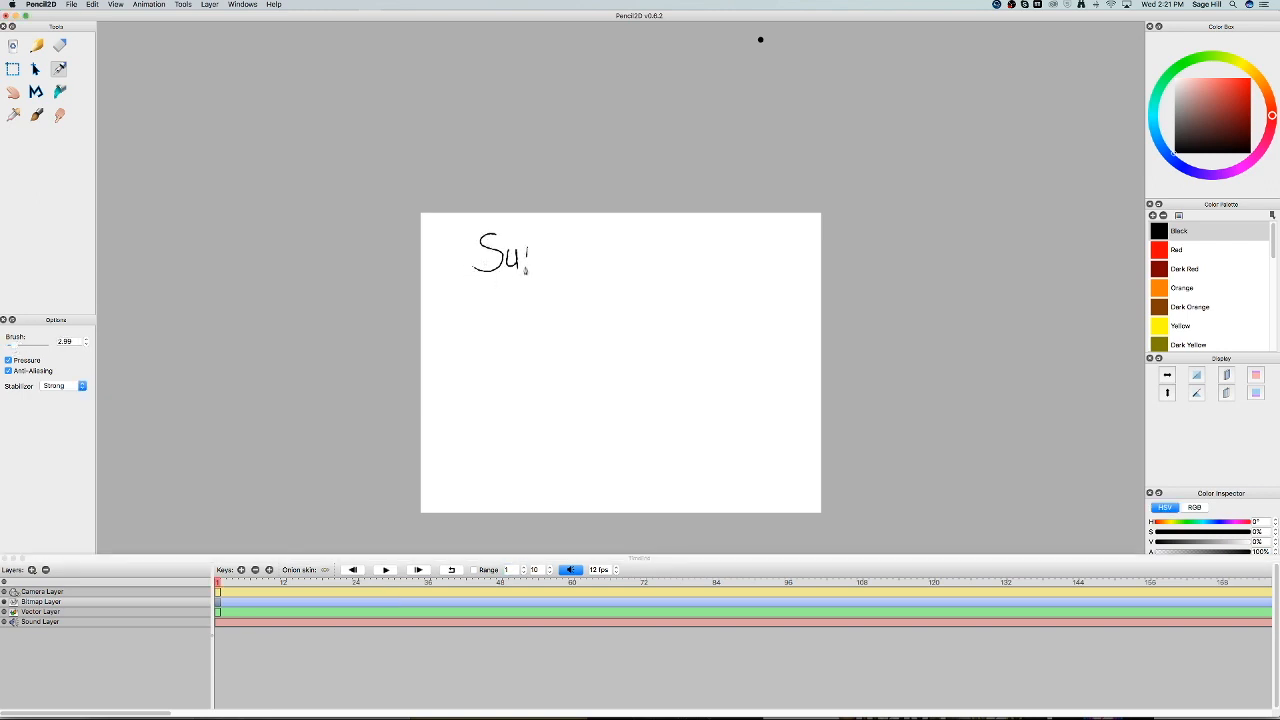
{"action": "left_click_drag", "start_coordinate": [520, 264], "coordinate": [590, 264]}
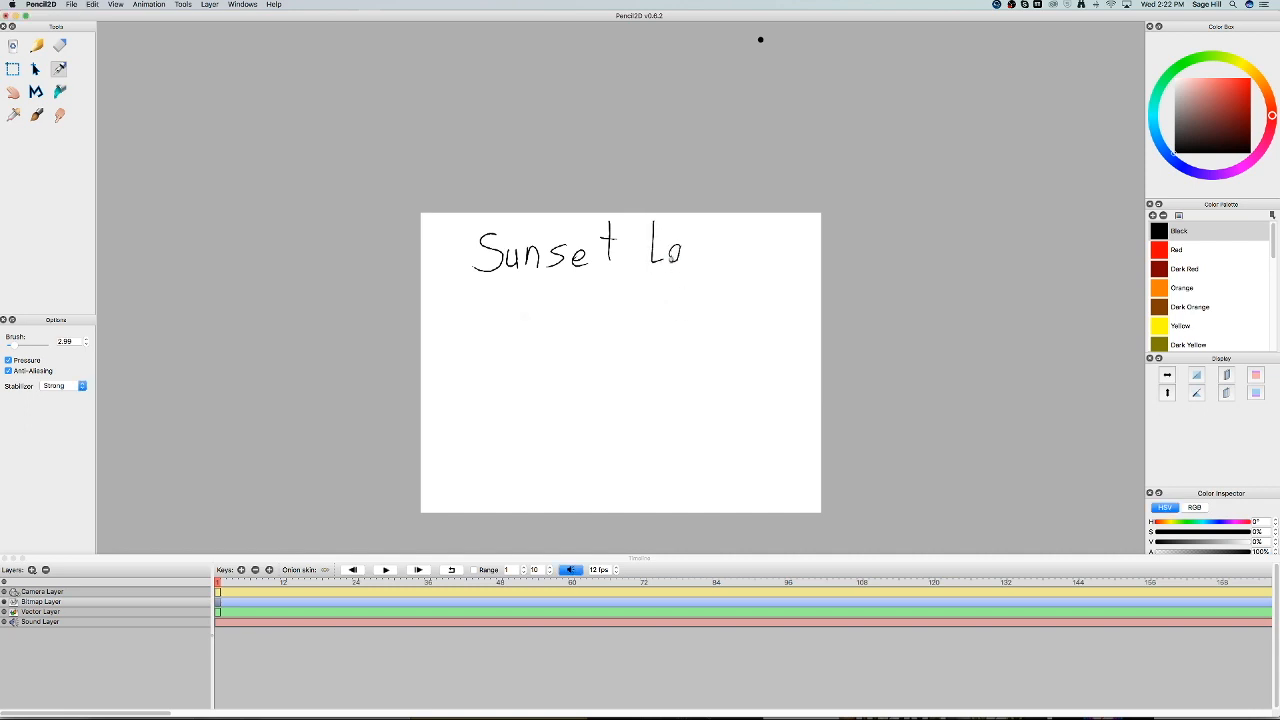
{"action": "left_click_drag", "start_coordinate": [670, 244], "coordinate": [700, 256]}
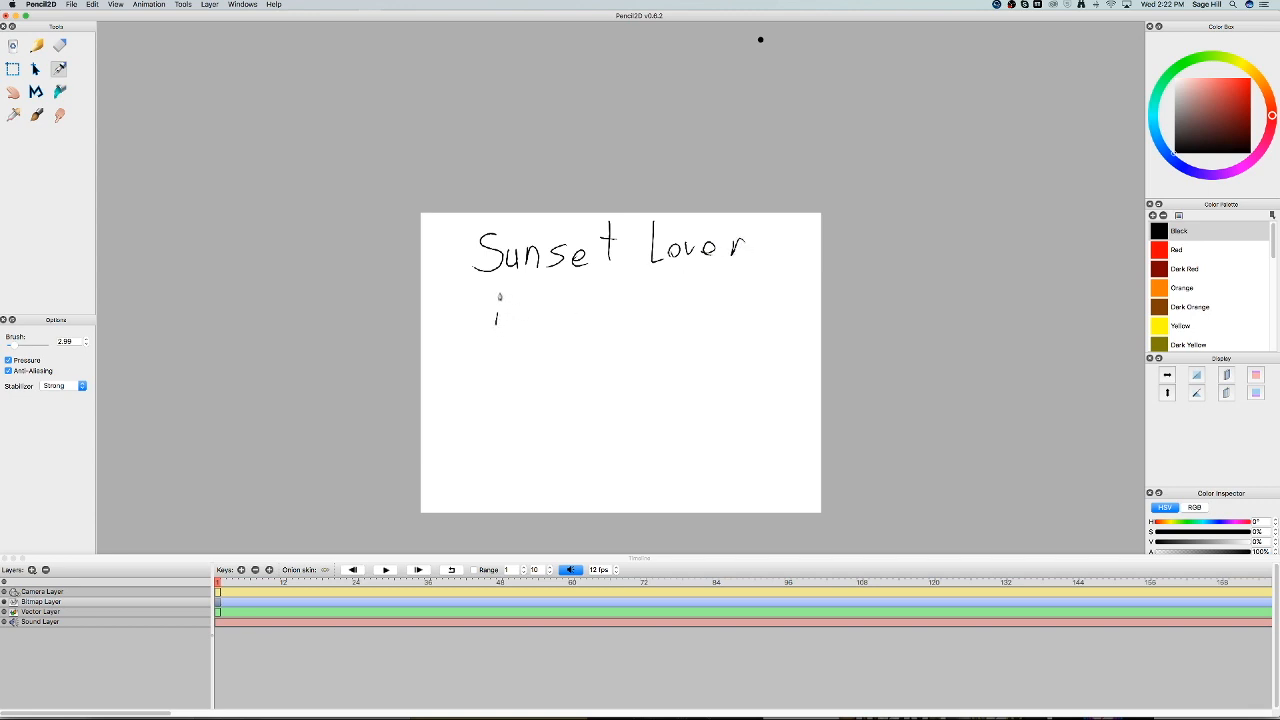
Hand-letter 'Animation Meme' as the second line of the title.
{"action": "left_click_drag", "start_coordinate": [496, 310], "coordinate": [544, 300]}
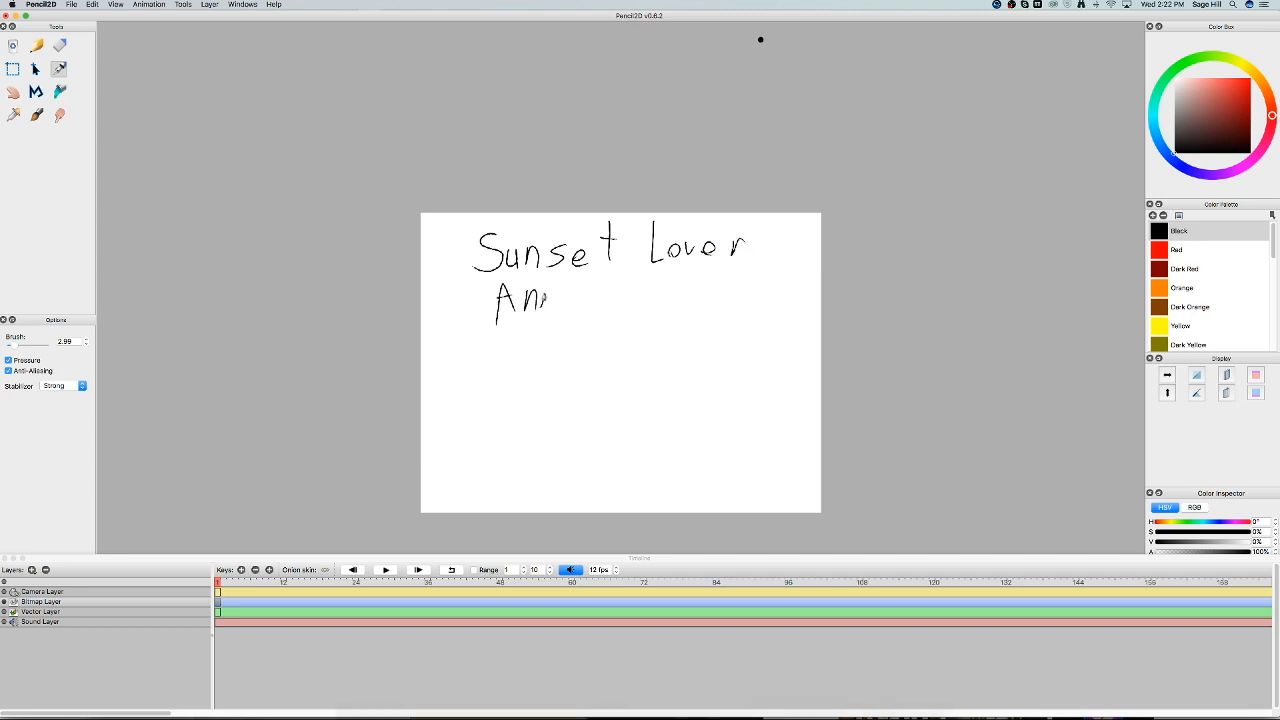
{"action": "left_click_drag", "start_coordinate": [550, 300], "coordinate": [598, 304]}
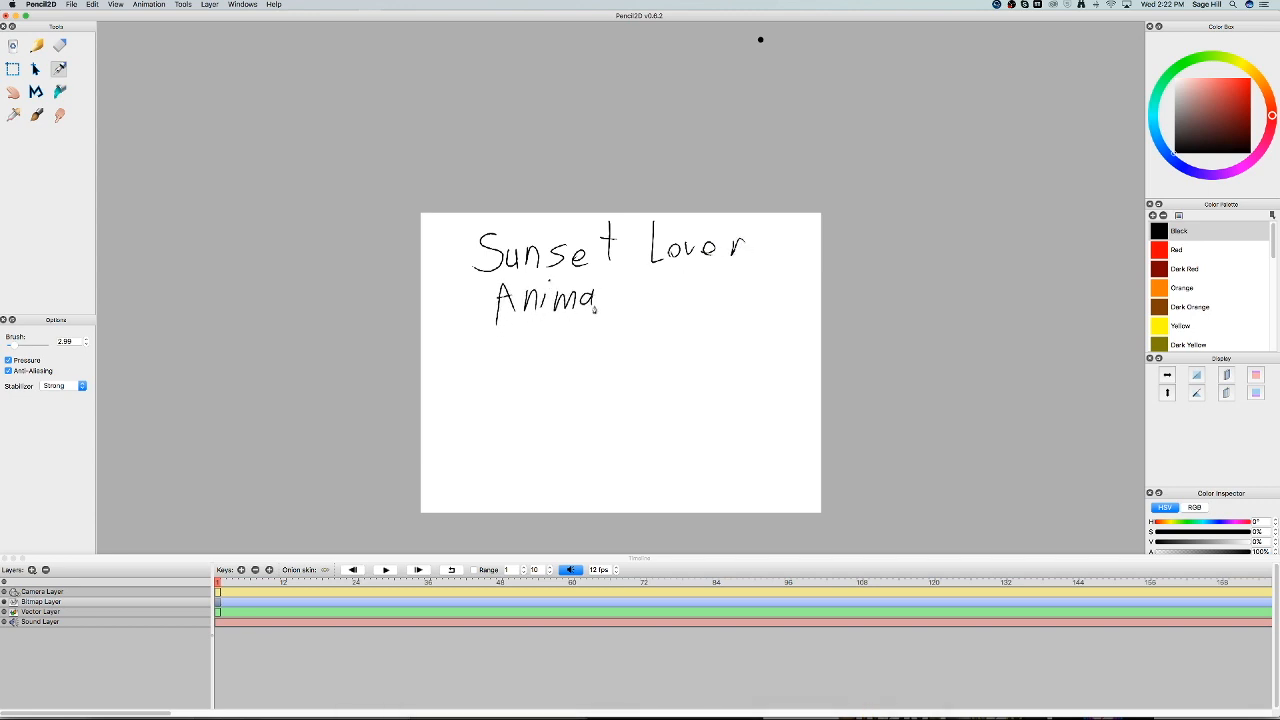
{"action": "left_click_drag", "start_coordinate": [596, 310], "coordinate": [608, 284]}
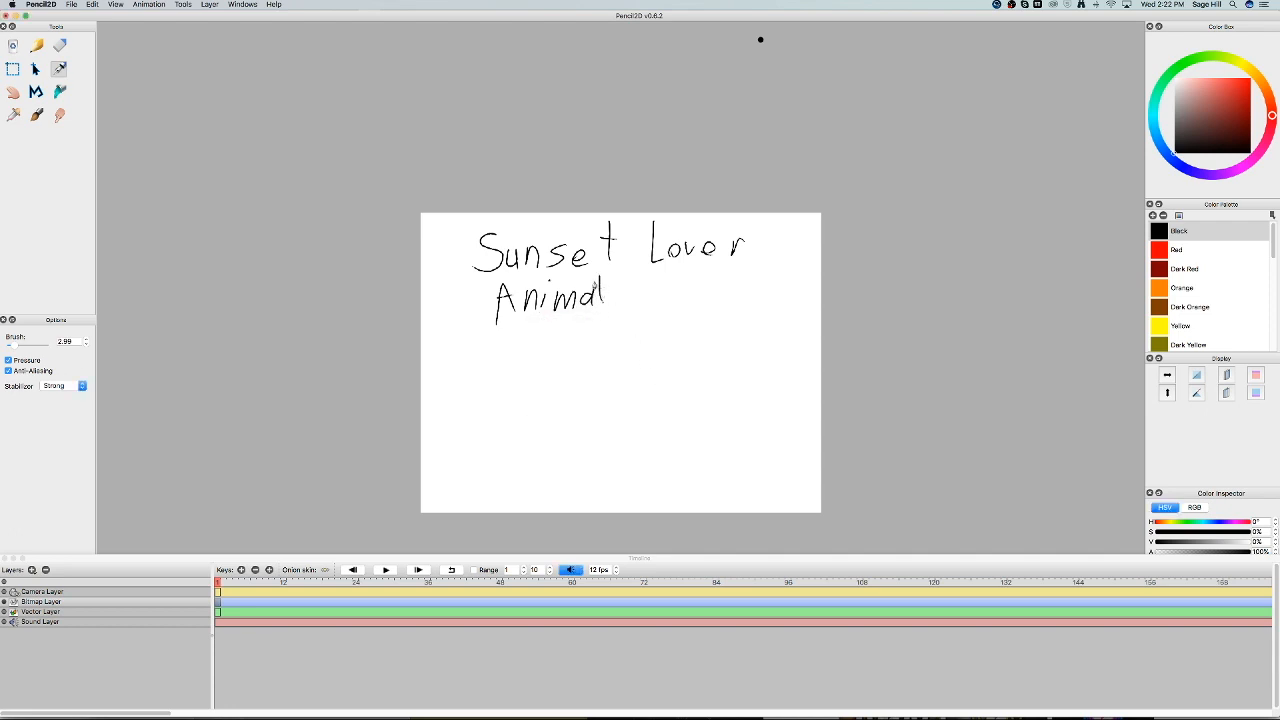
{"action": "left_click_drag", "start_coordinate": [596, 290], "coordinate": [660, 290]}
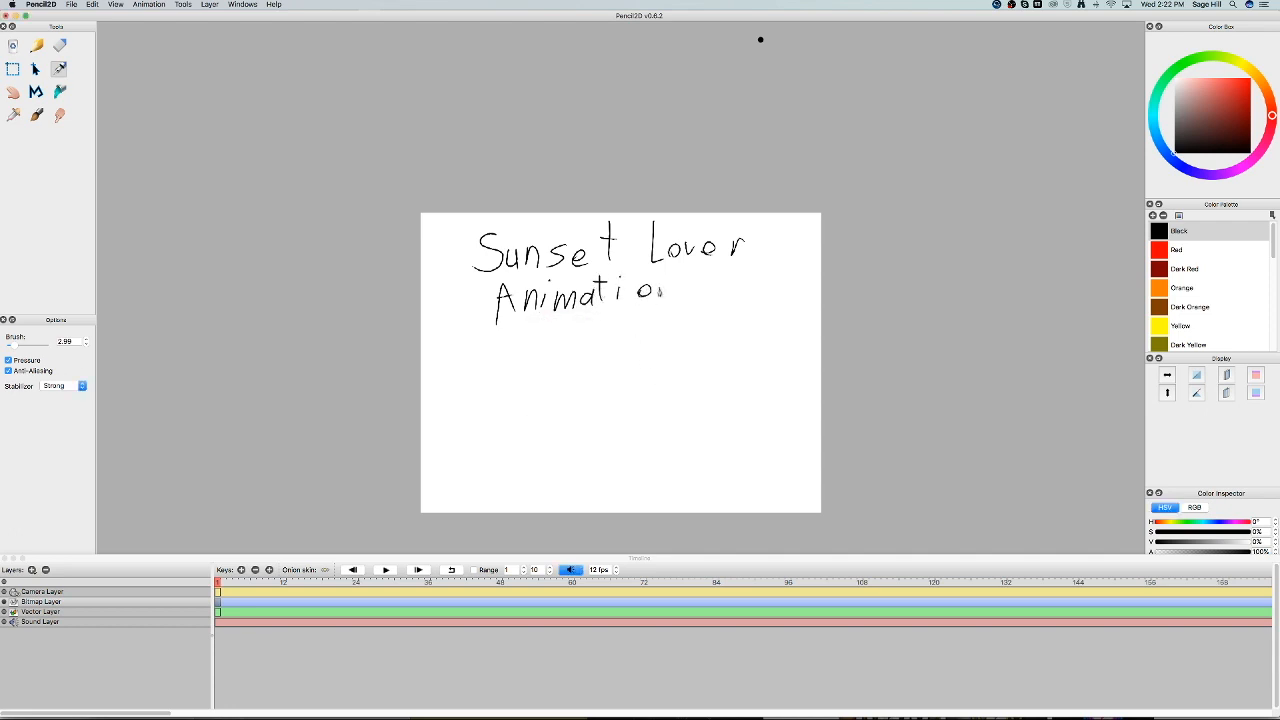
{"action": "left_click_drag", "start_coordinate": [660, 284], "coordinate": [672, 300]}
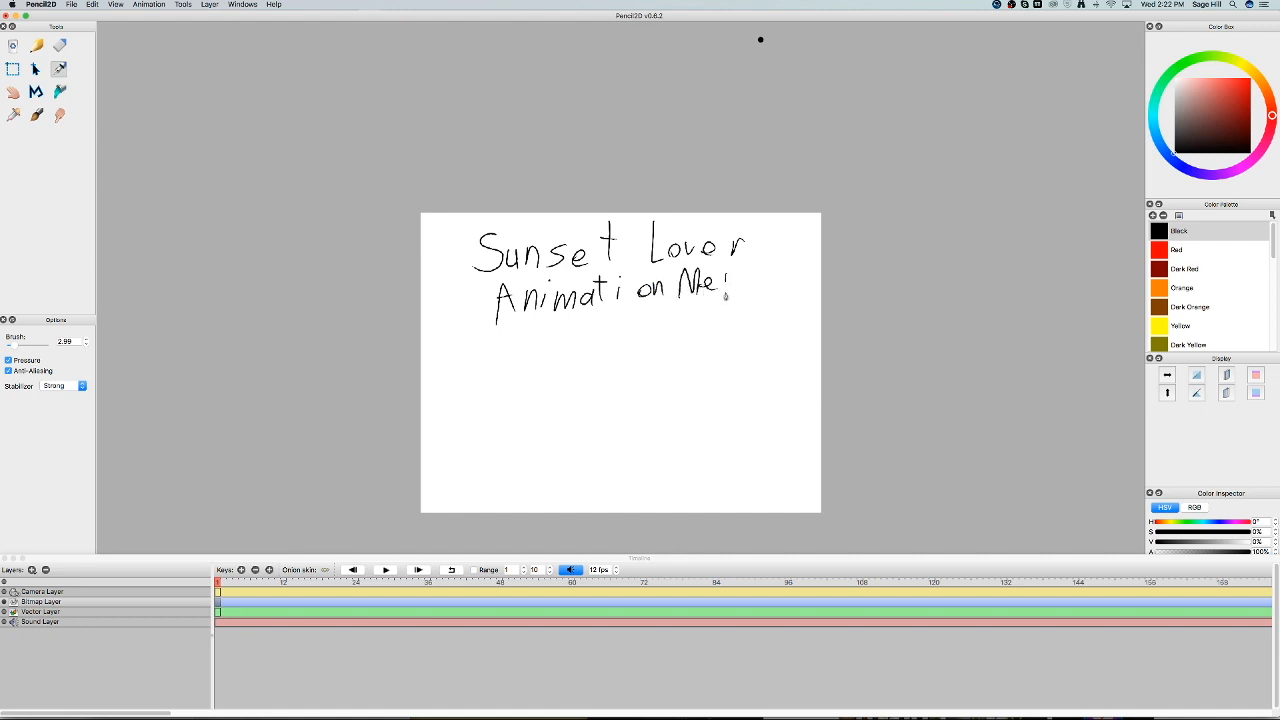
Sketch the character figure with a scribbled-out face on a new frame.
{"action": "left_click_drag", "start_coordinate": [720, 284], "coordinate": [760, 284]}
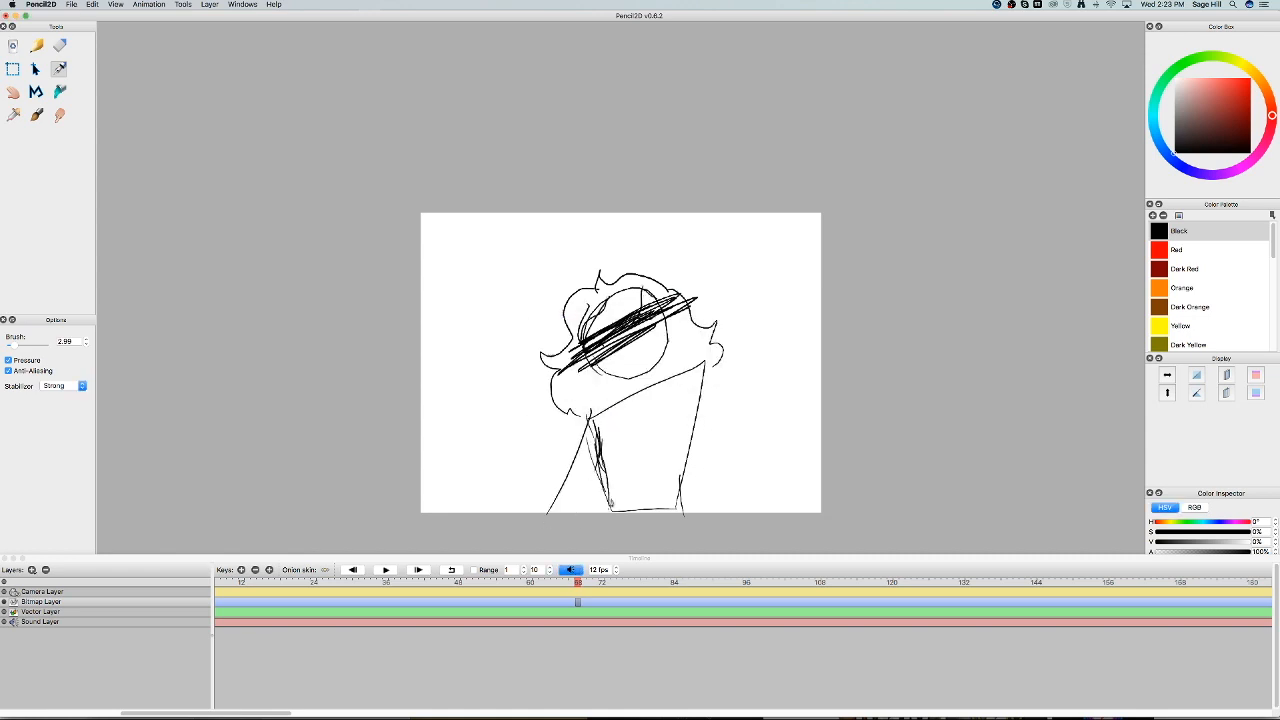
{"action": "left_click_drag", "start_coordinate": [700, 400], "coordinate": [744, 524]}
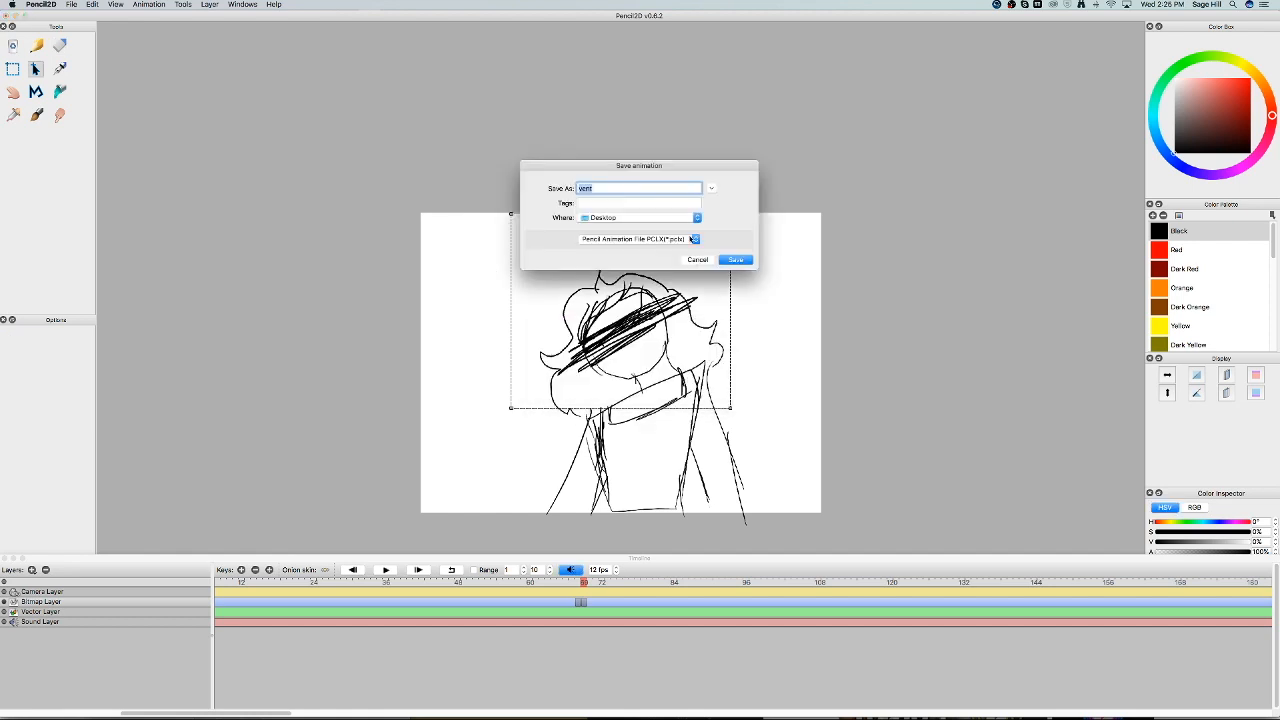
Confirm saving the animation, then add keyframes and redraw the character's pose on them.
{"action": "left_click", "coordinate": [736, 260]}
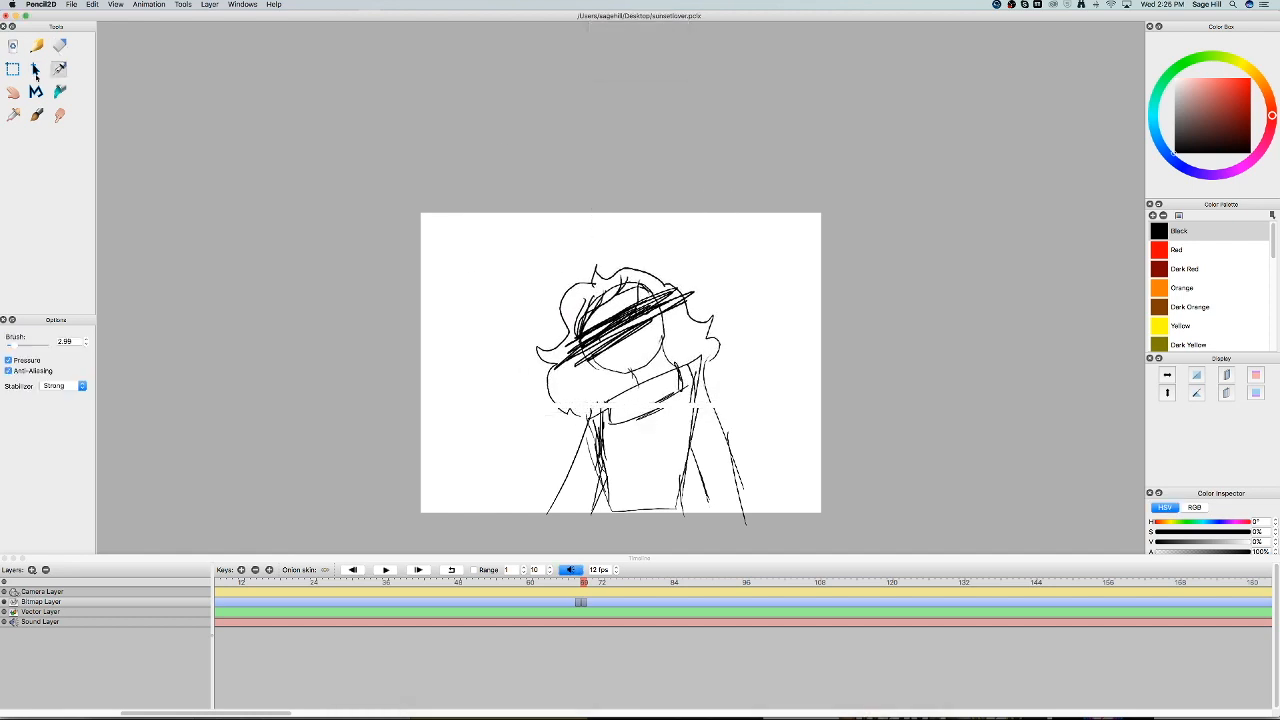
{"action": "left_click", "coordinate": [580, 580]}
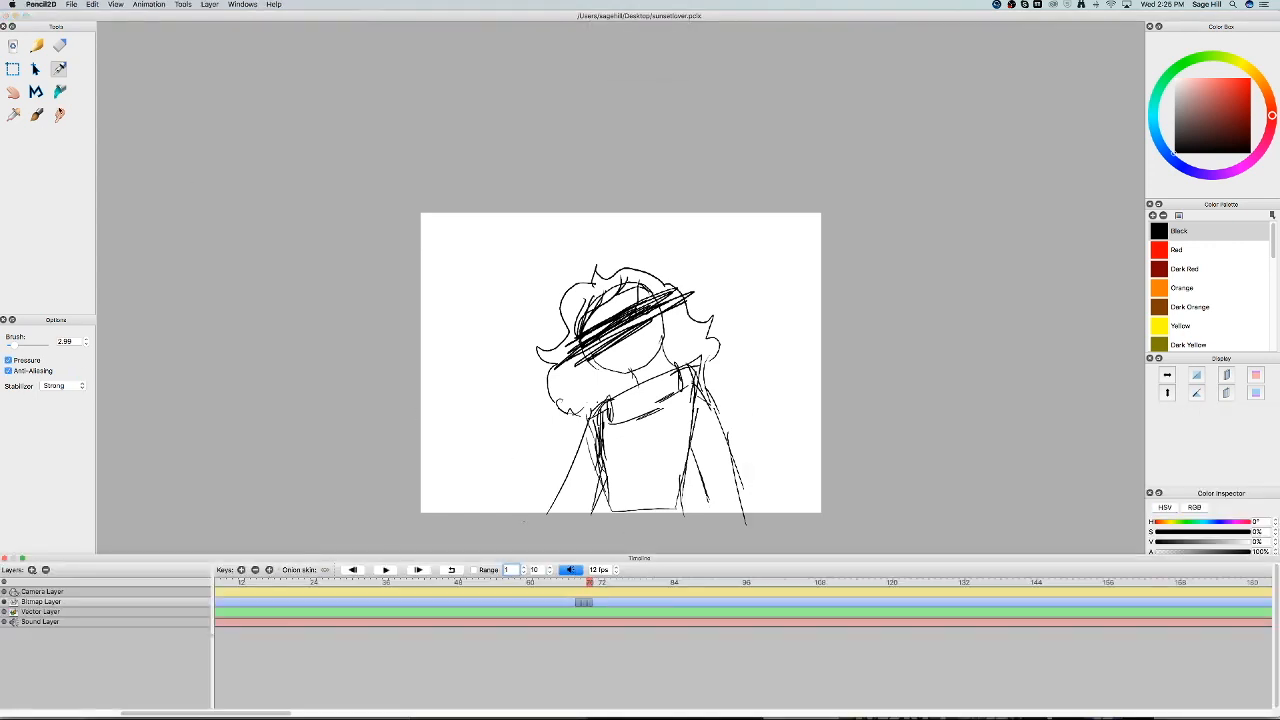
{"action": "left_click_drag", "start_coordinate": [496, 218], "coordinate": [756, 404]}
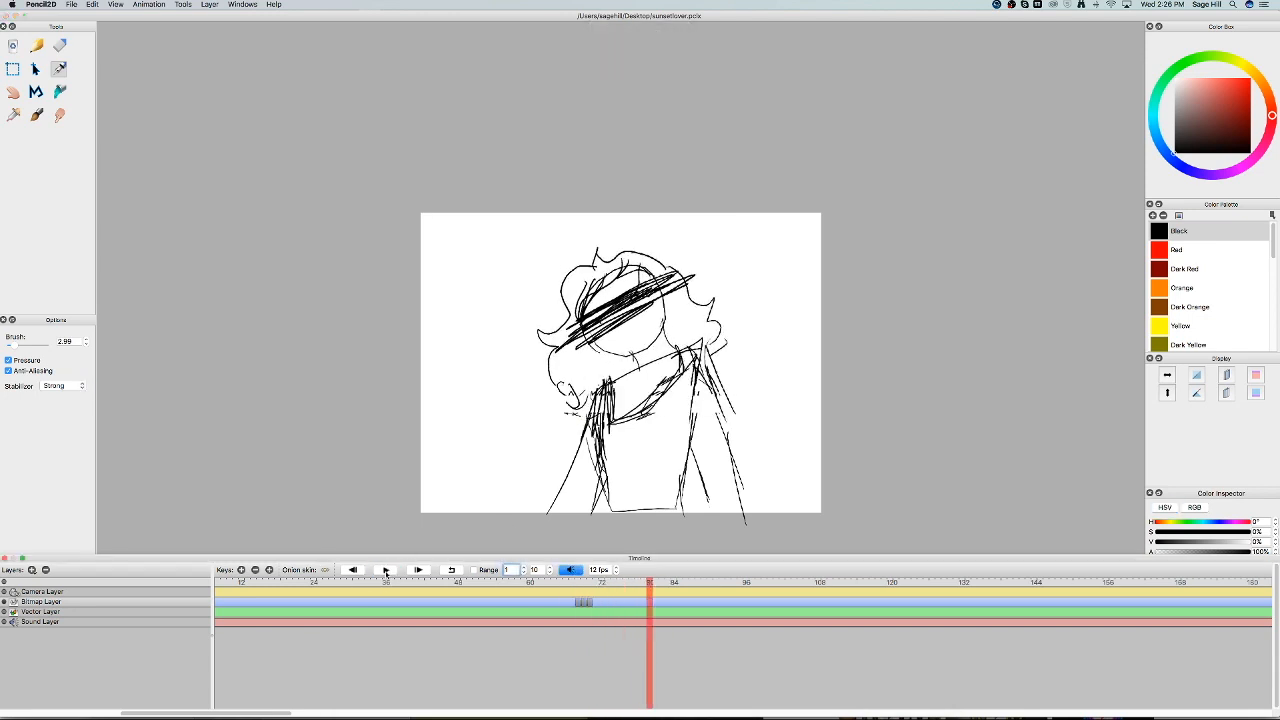
{"action": "left_click", "coordinate": [620, 582]}
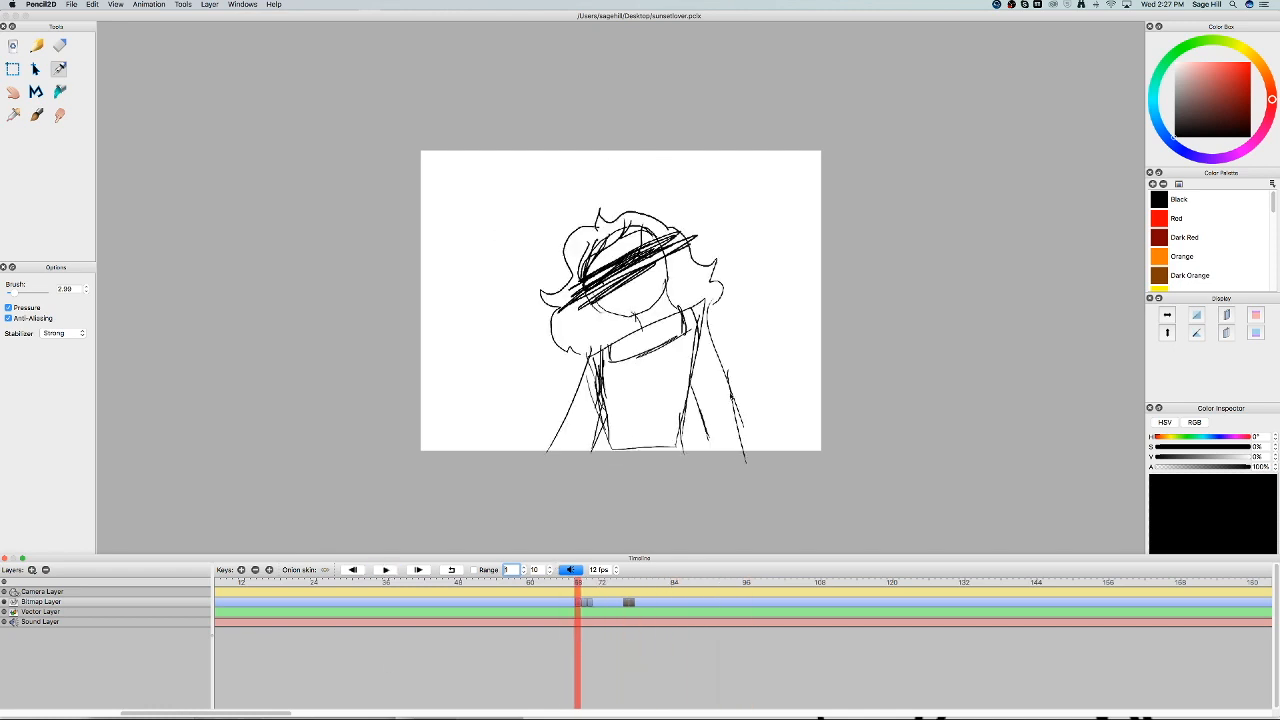
Add several keyframes along the timeline and draw the head outline of a new tilted pose.
{"action": "left_click", "coordinate": [604, 582]}
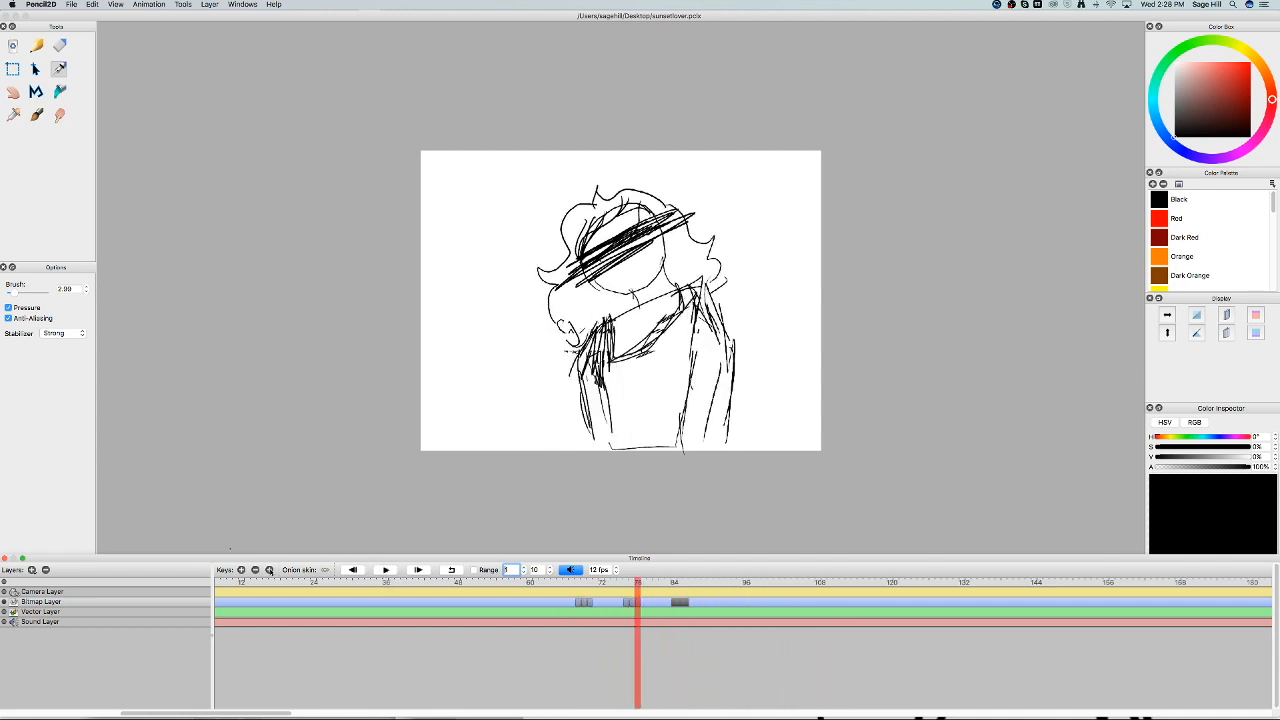
{"action": "left_click", "coordinate": [704, 582]}
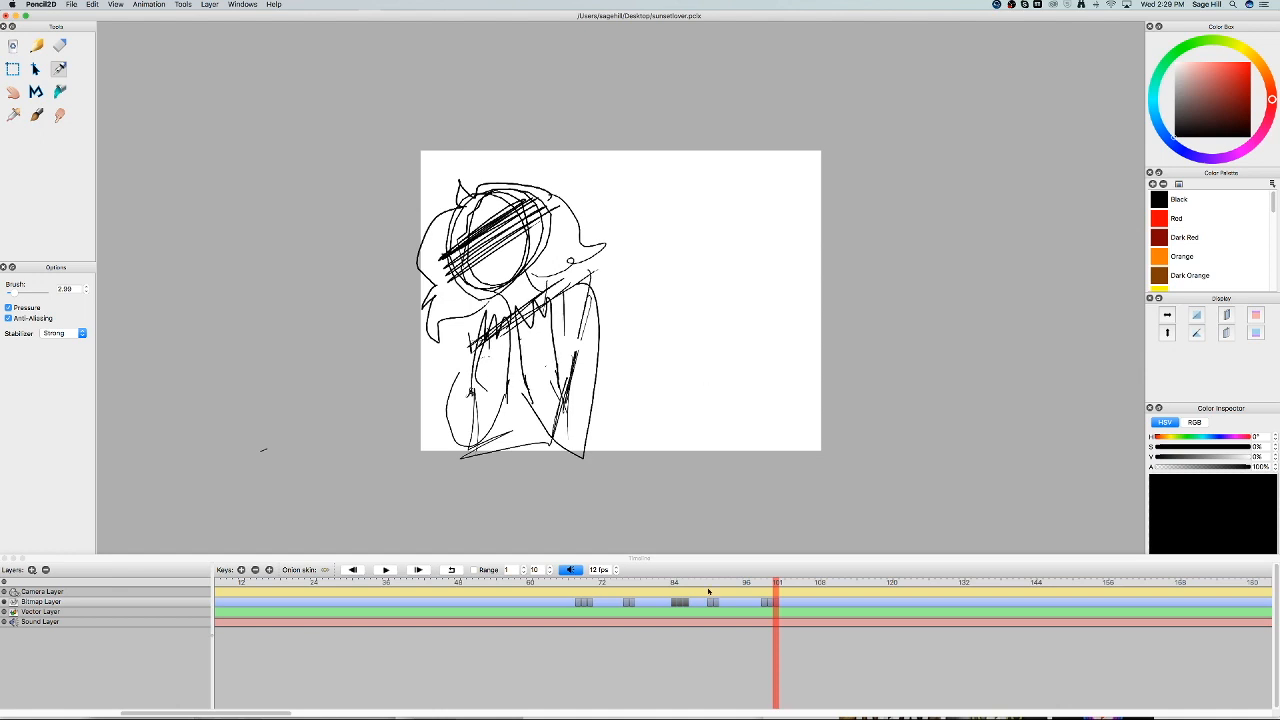
{"action": "left_click", "coordinate": [816, 582]}
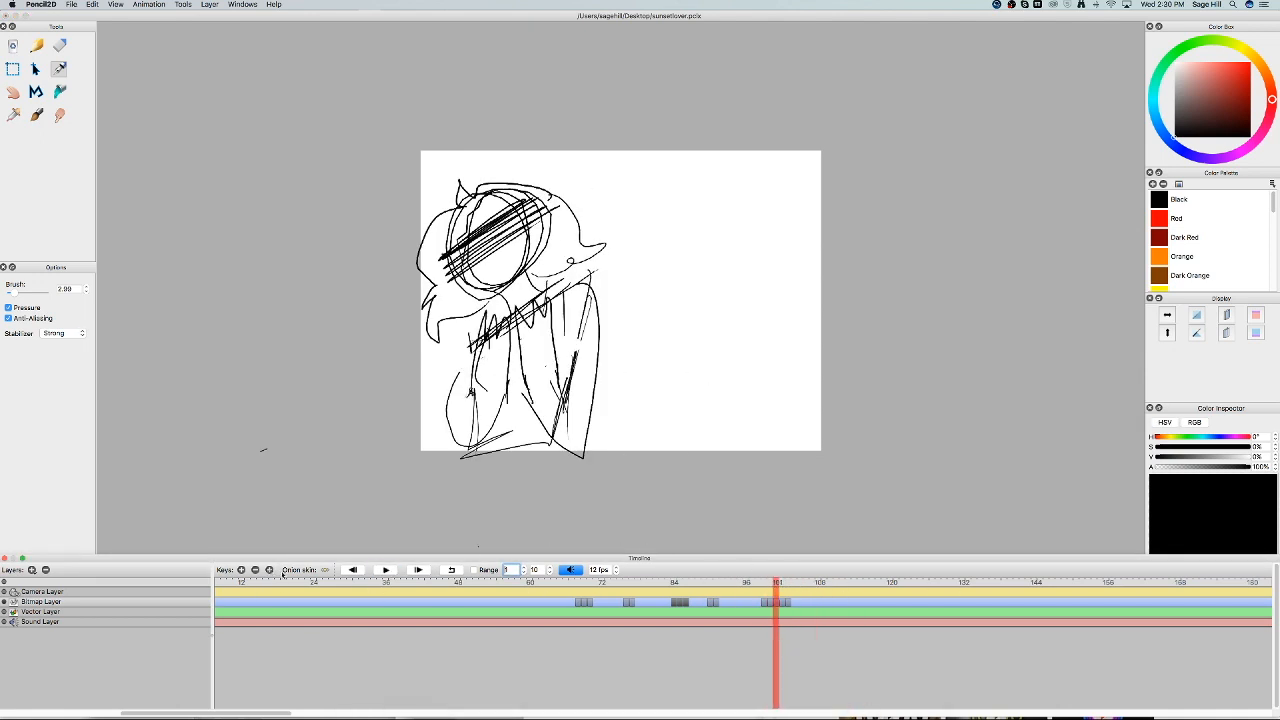
{"action": "left_click", "coordinate": [860, 582]}
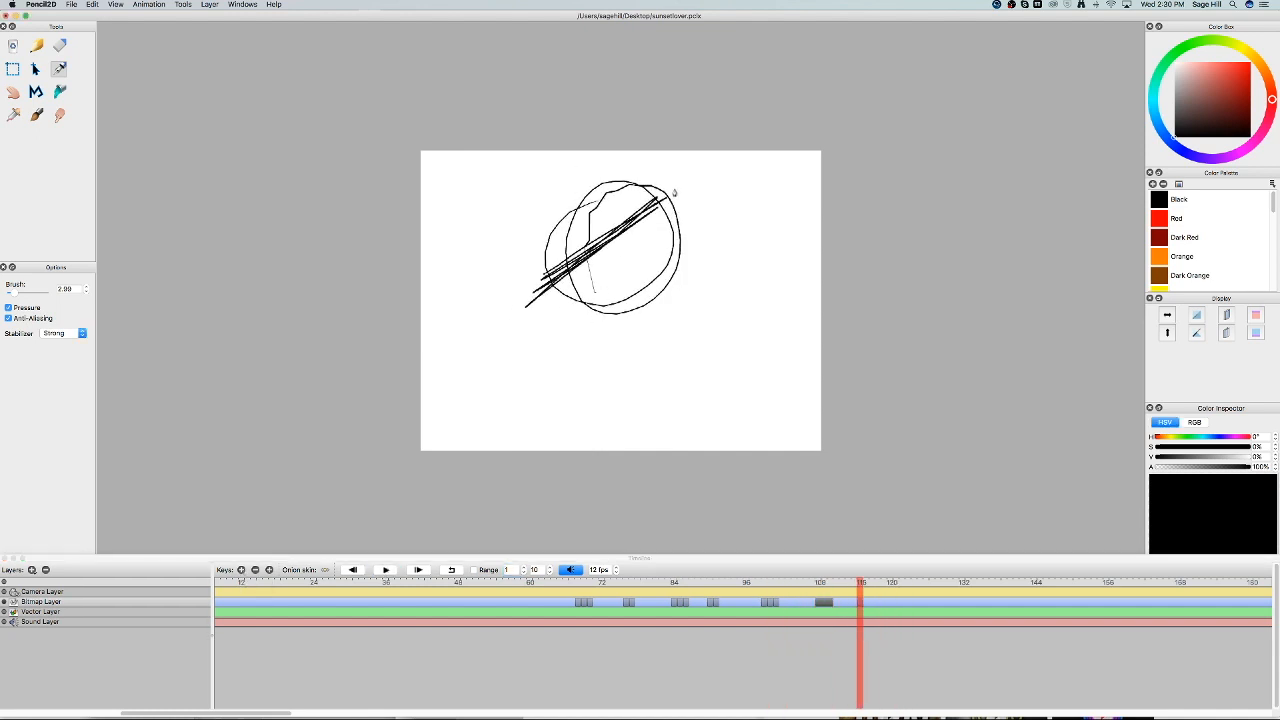
{"action": "left_click_drag", "start_coordinate": [650, 200], "coordinate": [700, 440]}
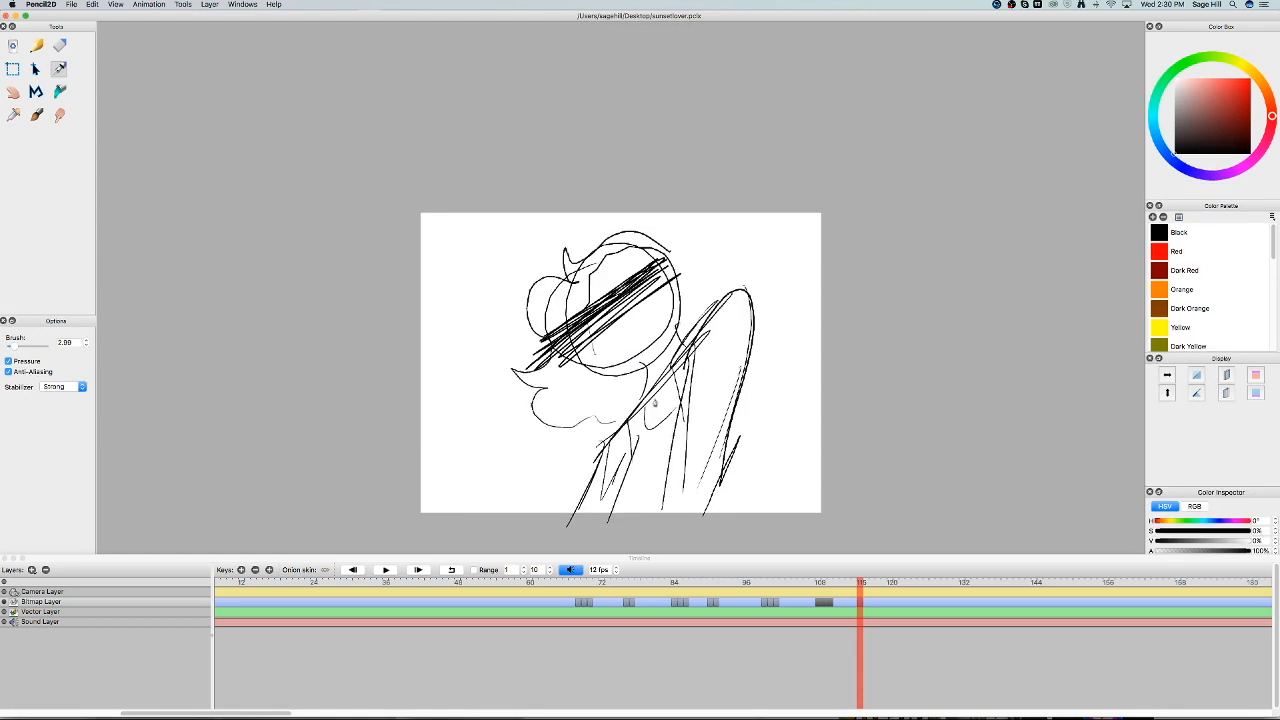
{"action": "left_click", "coordinate": [384, 568]}
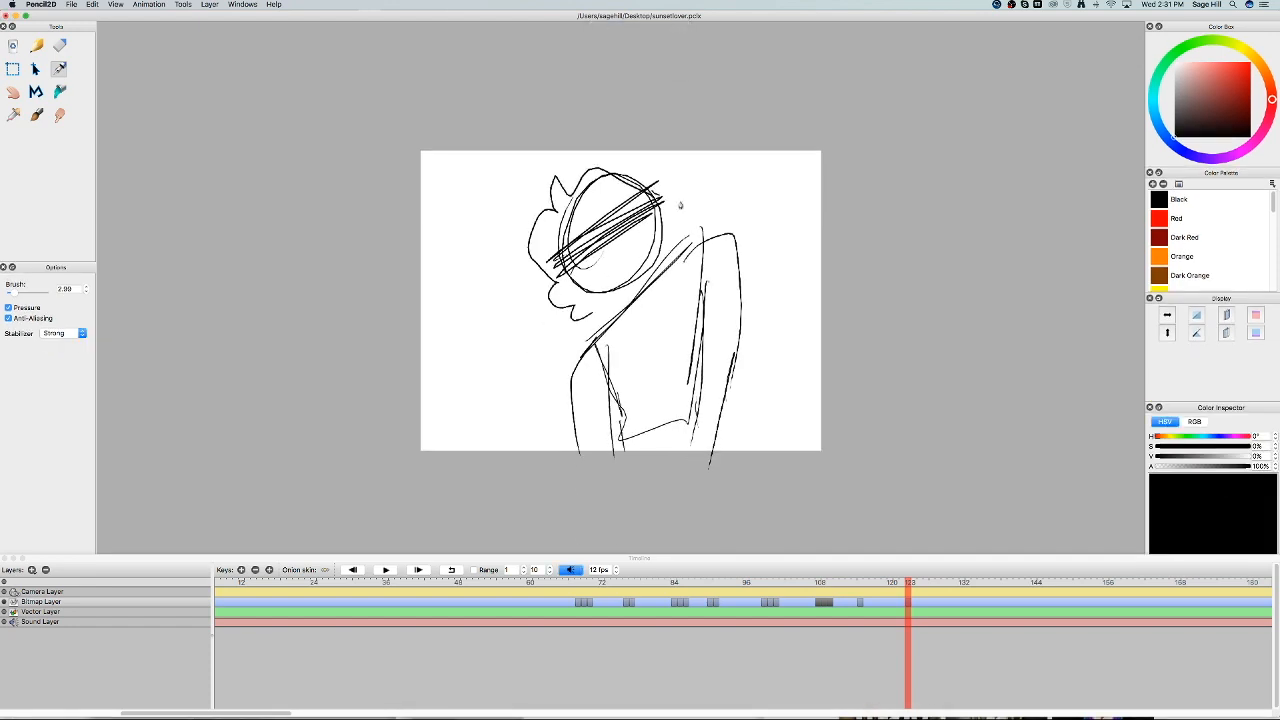
Adjust the character's head, add a final keyframe near the end, and switch to iMovie.
{"action": "left_click_drag", "start_coordinate": [530, 160], "coordinate": [708, 316]}
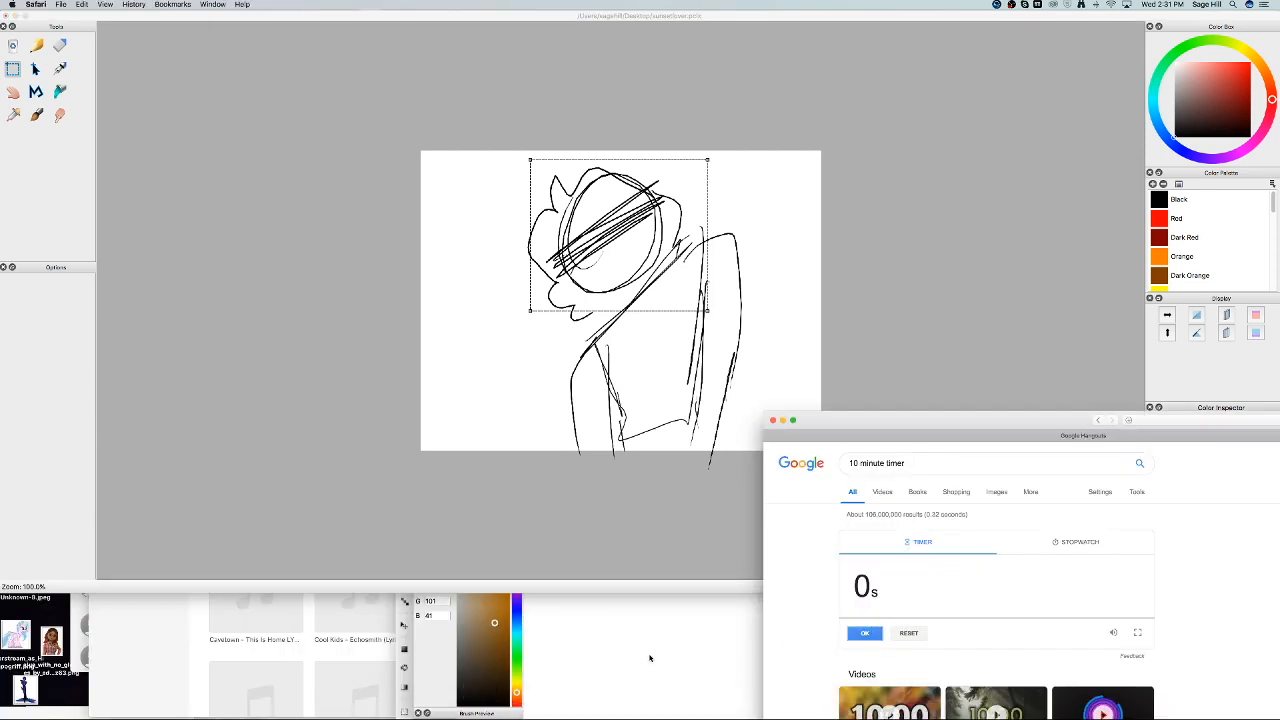
{"action": "left_click", "coordinate": [1076, 540]}
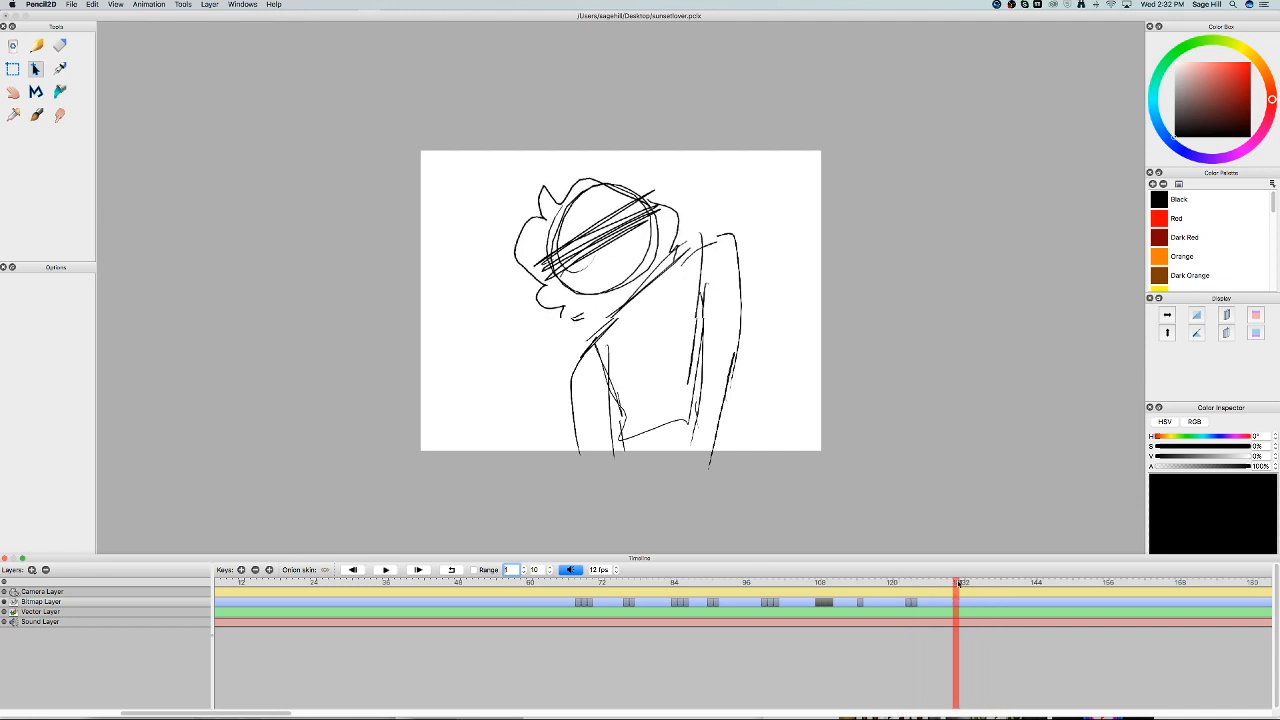
{"action": "left_click", "coordinate": [386, 568]}
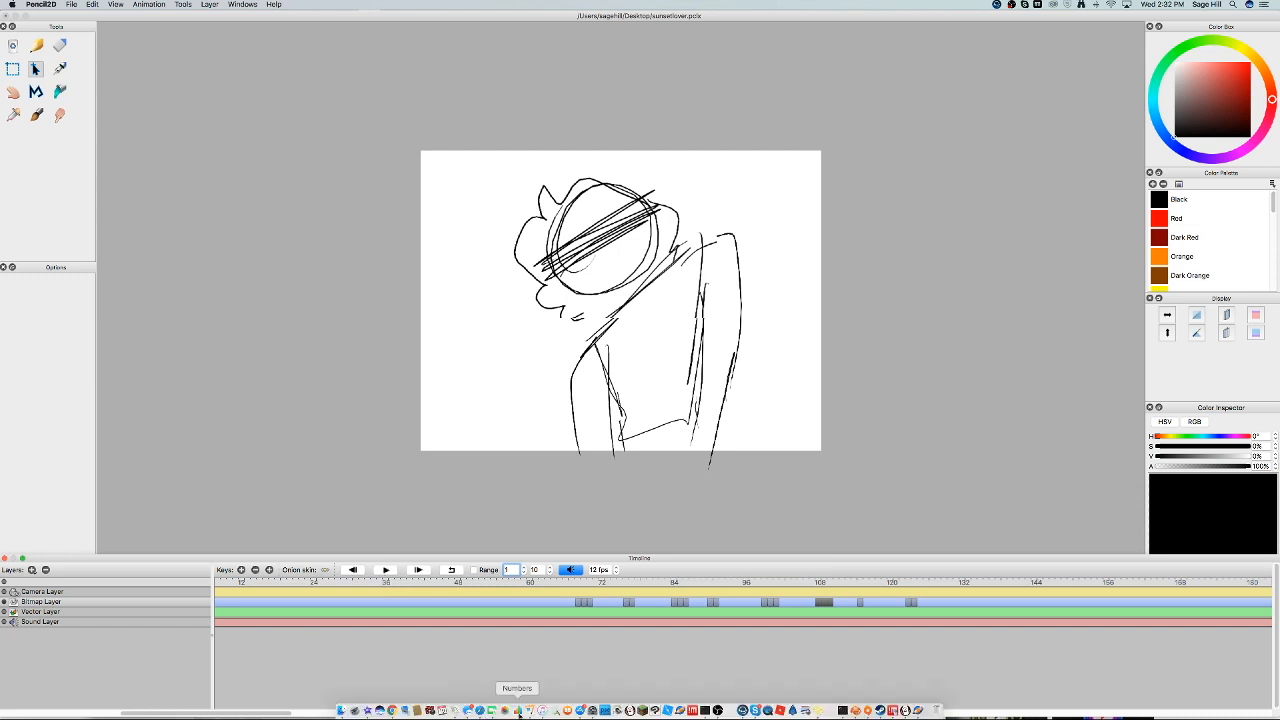
{"action": "left_click", "coordinate": [1164, 420]}
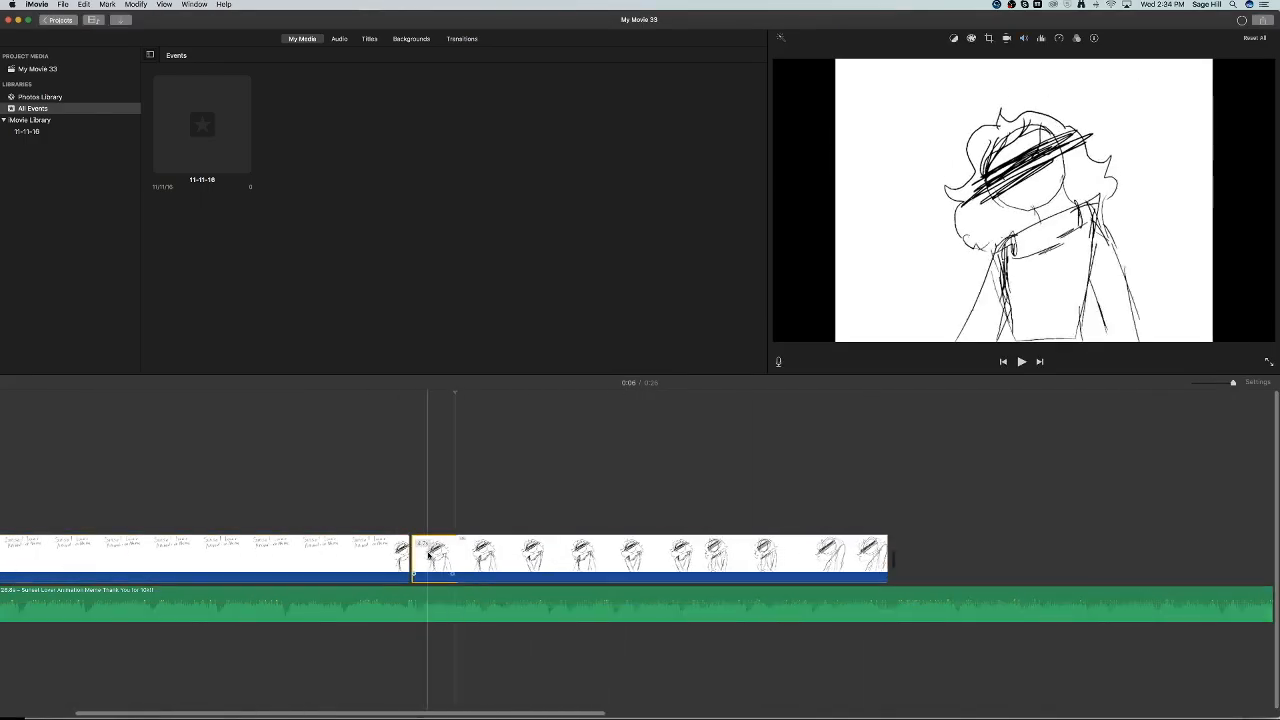
Show the Backgrounds collection and preview the title card and a character frame in the timeline.
{"action": "left_click", "coordinate": [412, 38]}
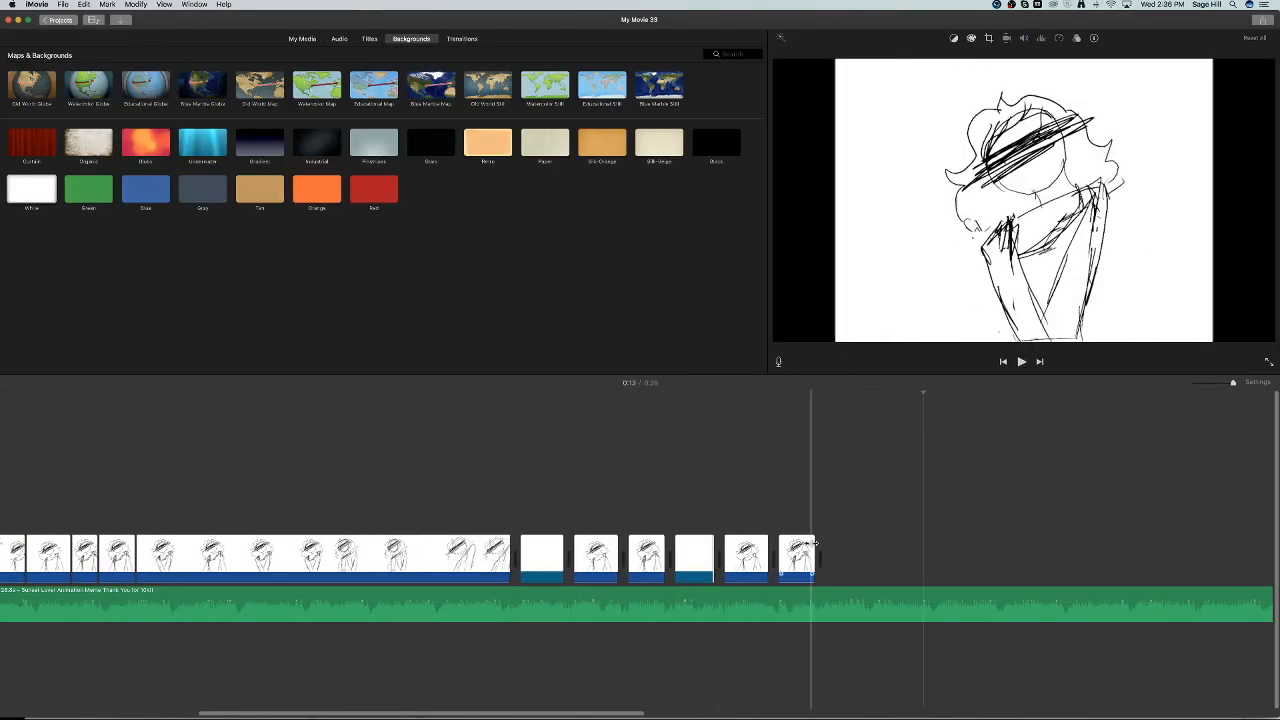
{"action": "left_click", "coordinate": [1020, 360]}
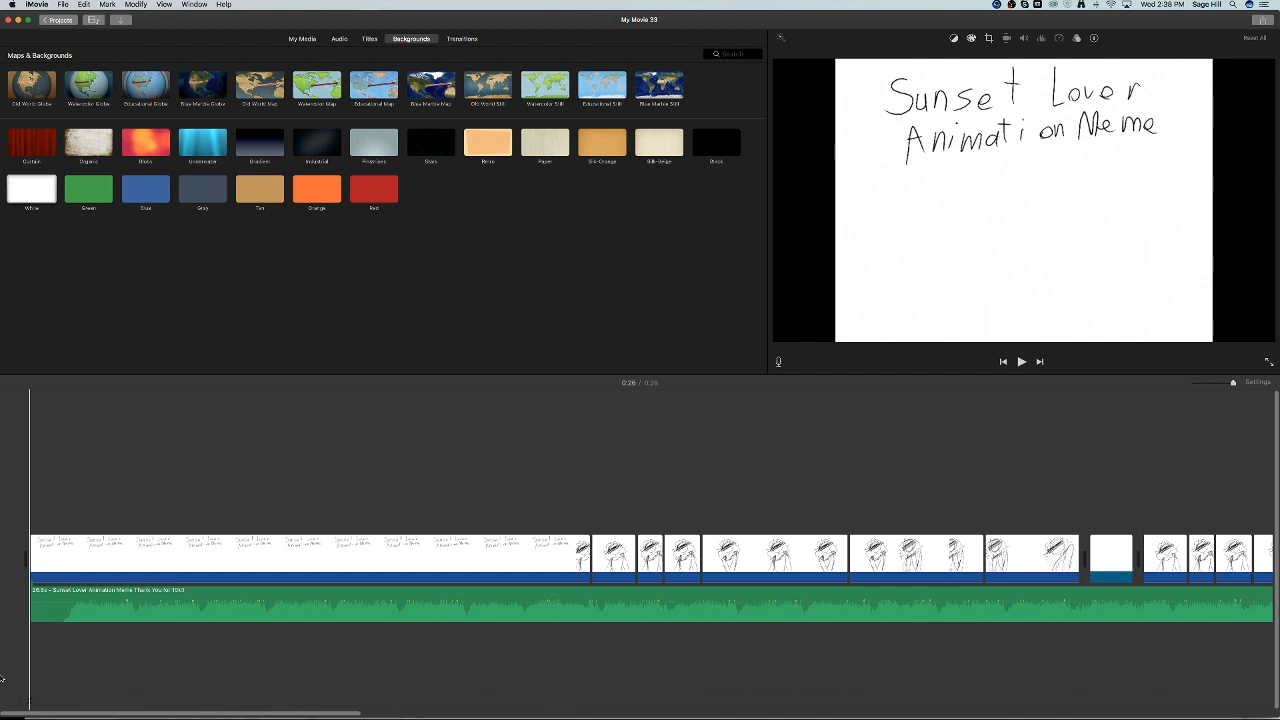
{"action": "left_click", "coordinate": [1020, 360]}
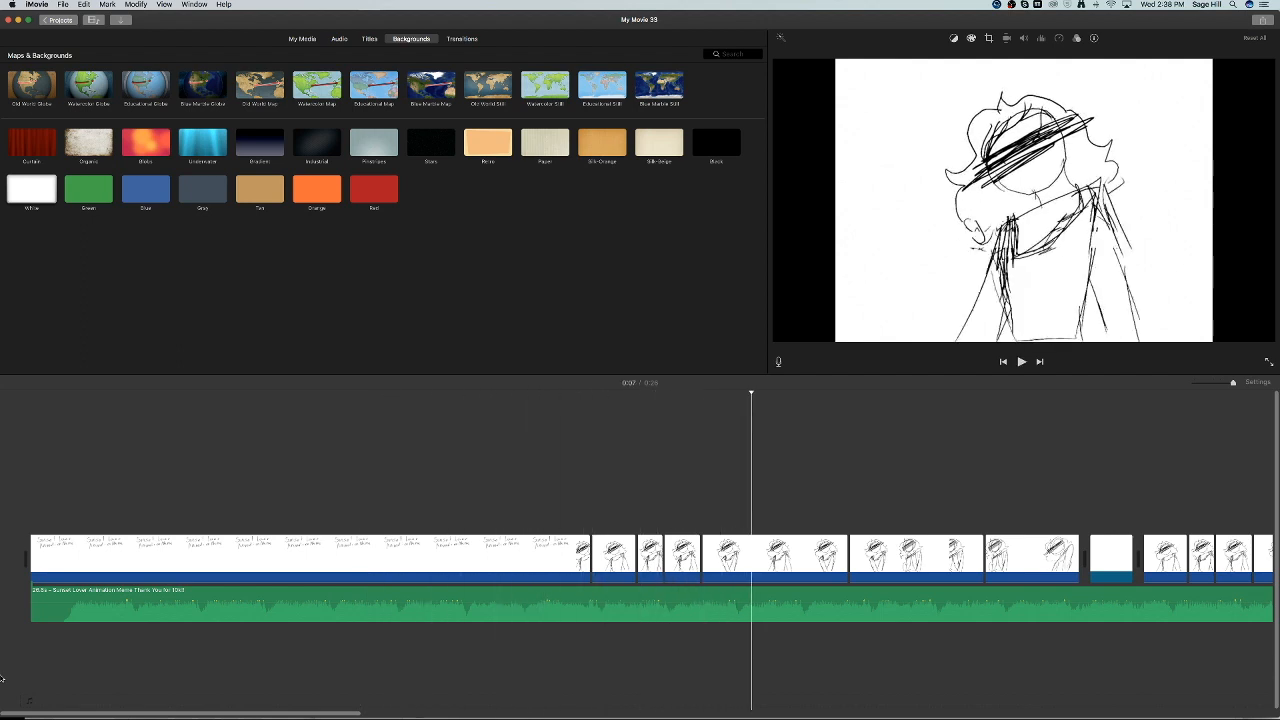
End the movie on a longer white background clip with the music track, previewing a final character frame.
{"action": "left_click", "coordinate": [1020, 360]}
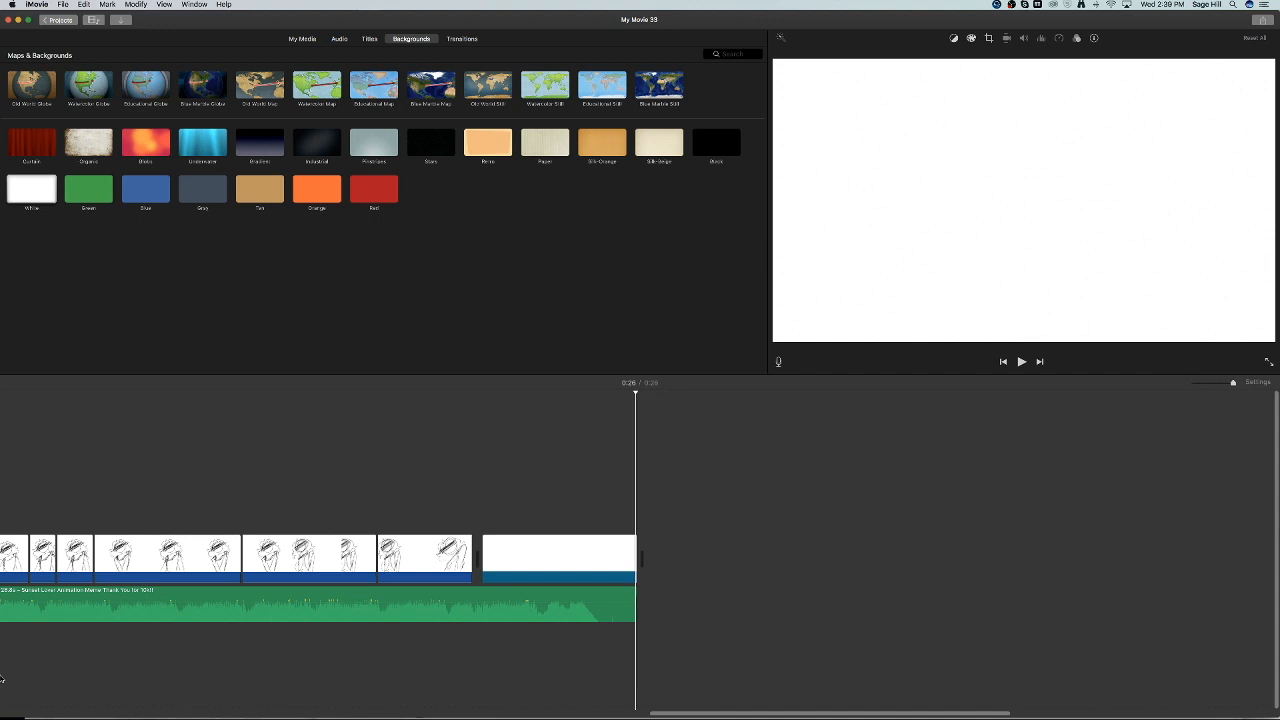
{"action": "left_click", "coordinate": [220, 596]}
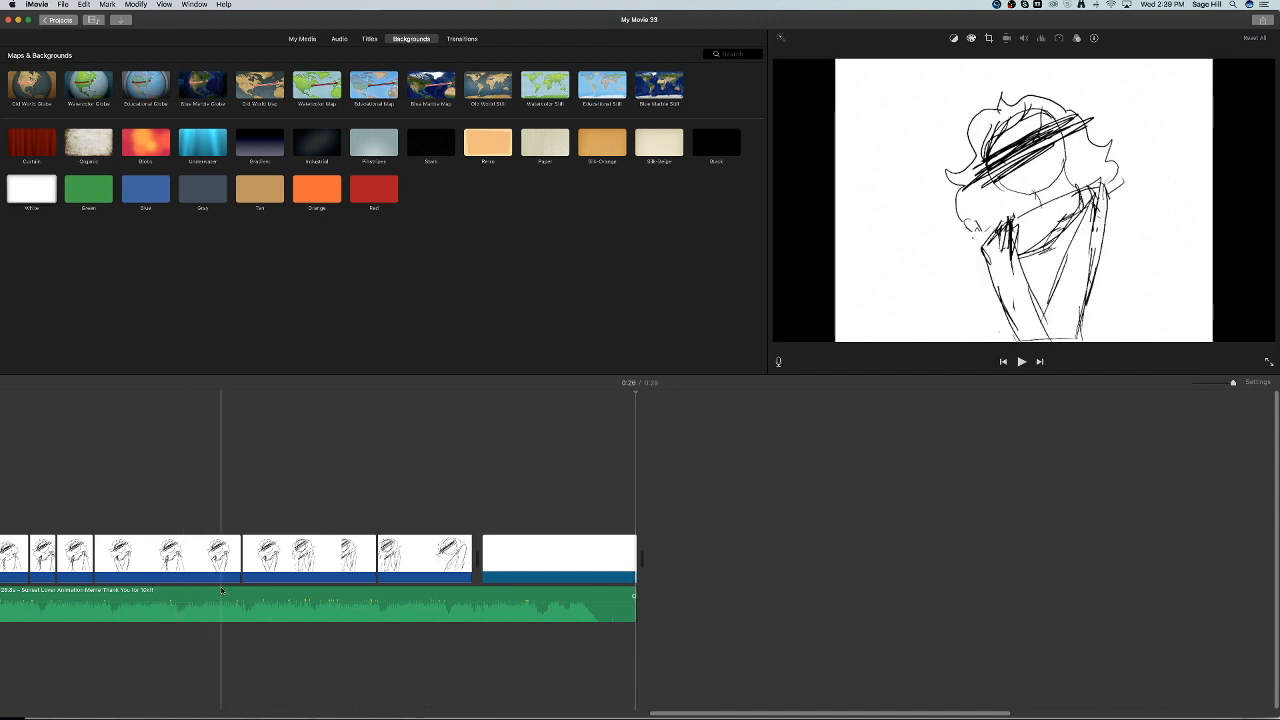